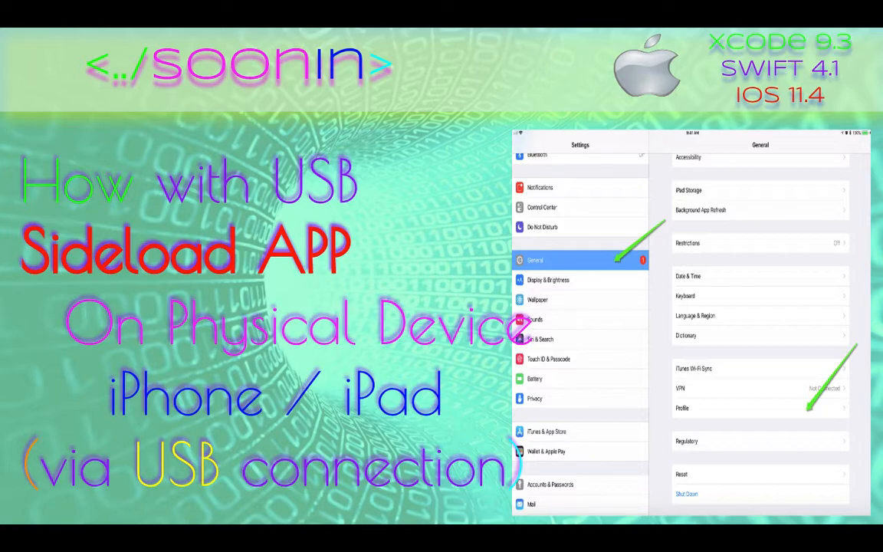
{"action": "mouse_move", "coordinate": [462, 202]}
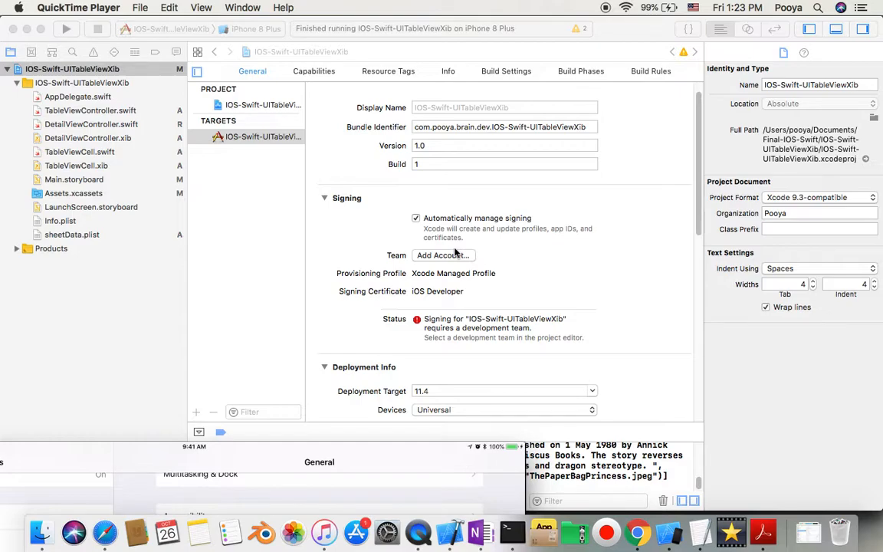
{"action": "mouse_move", "coordinate": [478, 172]}
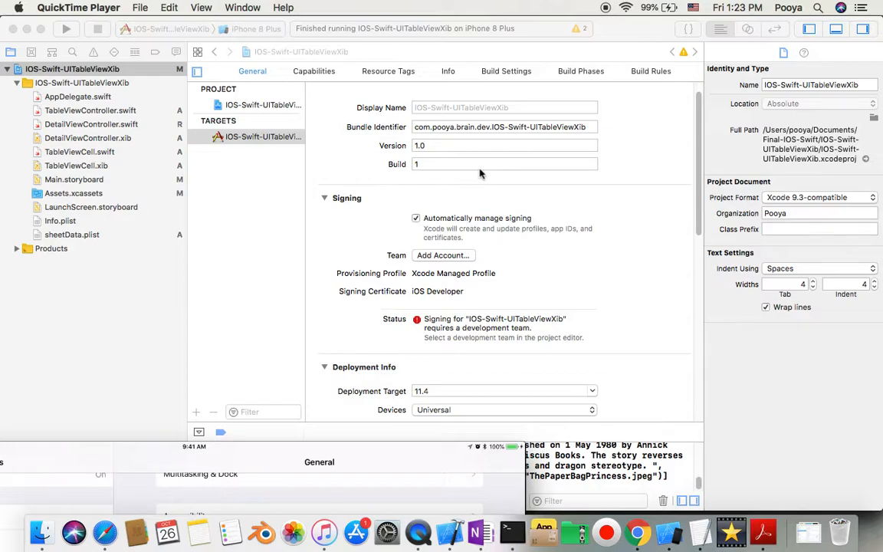
{"action": "mouse_move", "coordinate": [211, 181]}
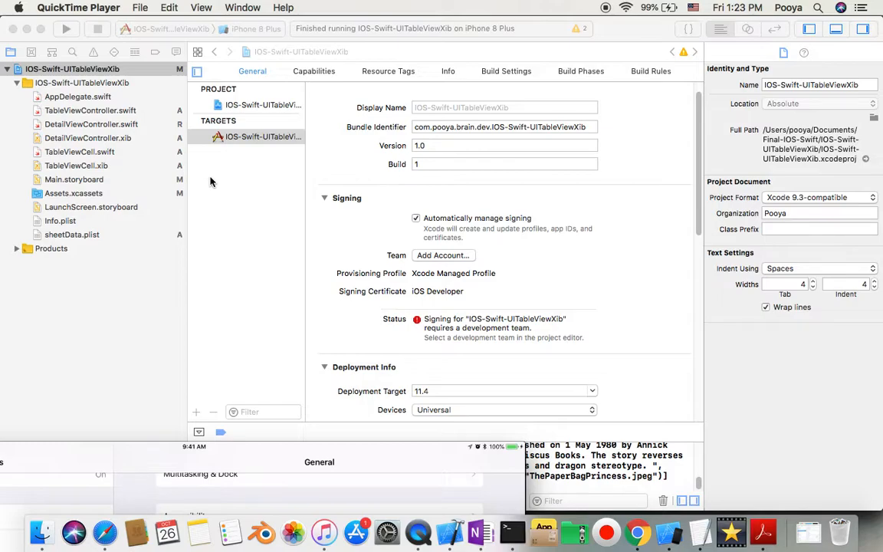
{"action": "mouse_move", "coordinate": [288, 242]}
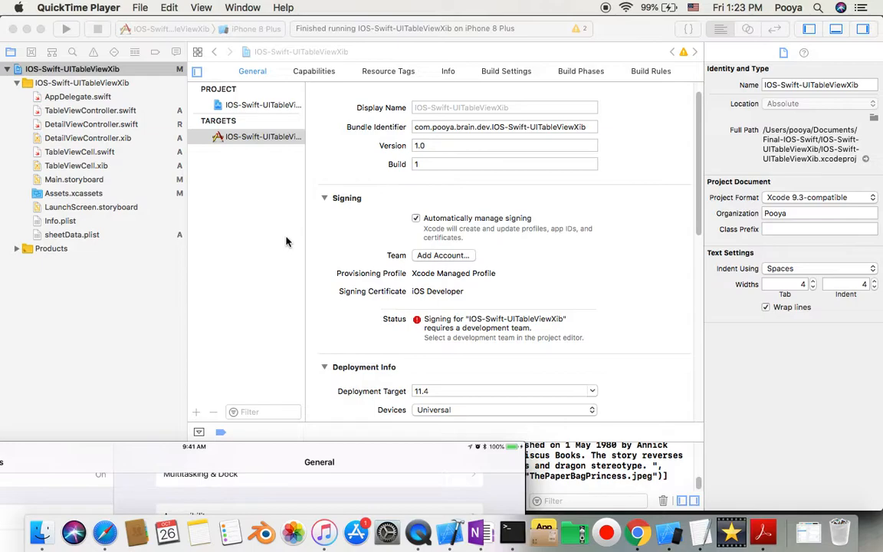
{"action": "mouse_move", "coordinate": [199, 452]}
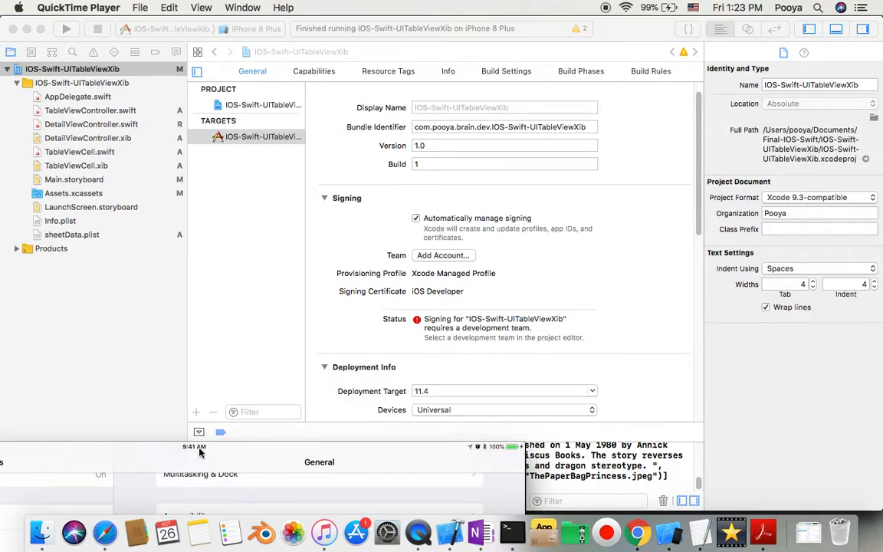
{"action": "mouse_move", "coordinate": [202, 302]}
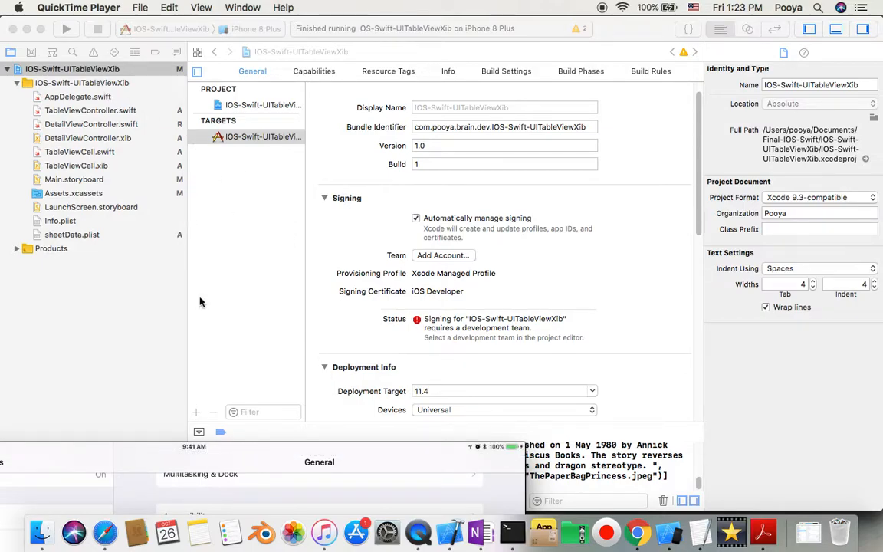
{"action": "mouse_move", "coordinate": [163, 331]}
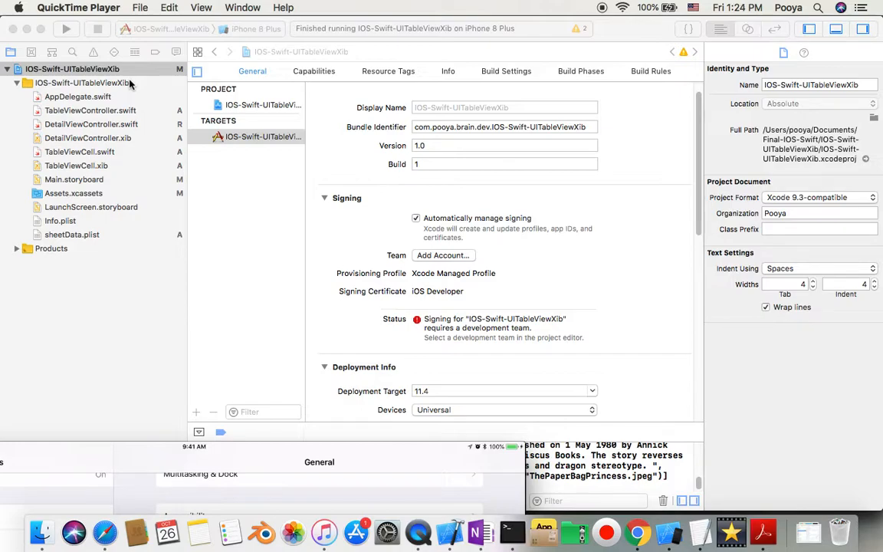
{"action": "mouse_move", "coordinate": [108, 334]}
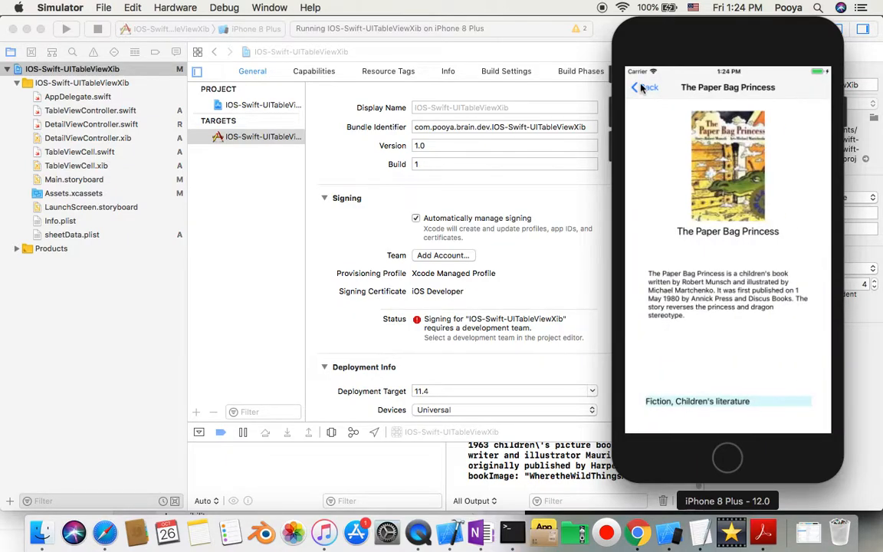
- Browse back to the book list, scroll it, and return again from The Paper Bag Princess detail
{"action": "left_click", "coordinate": [643, 86]}
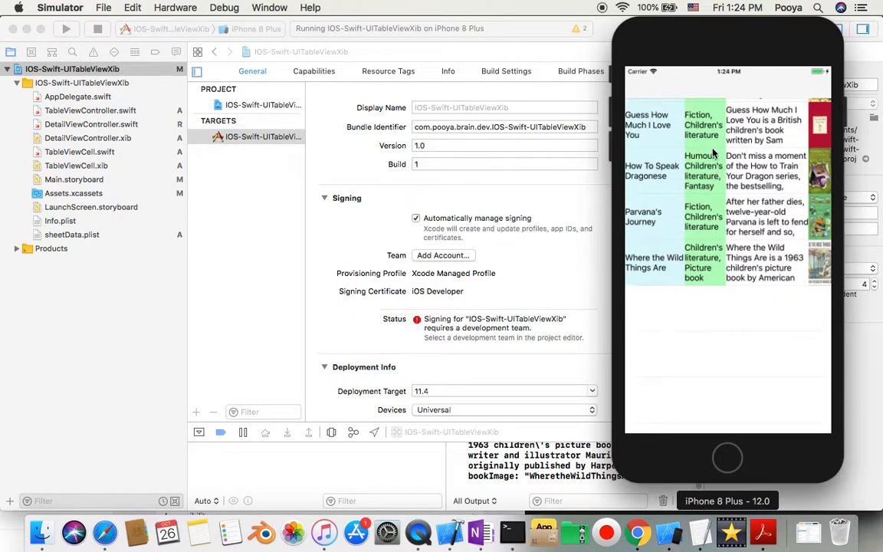
{"action": "scroll", "scroll_direction": "down", "scroll_amount": 3}
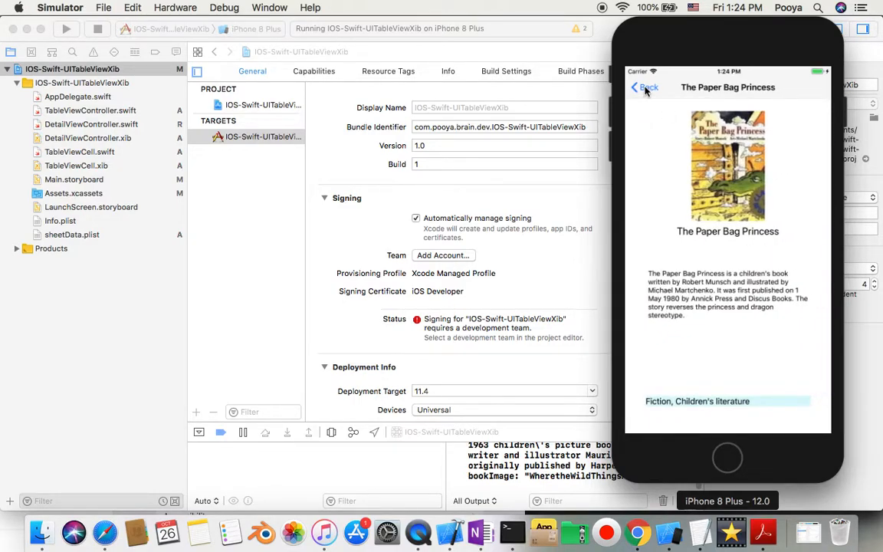
{"action": "left_click", "coordinate": [638, 86]}
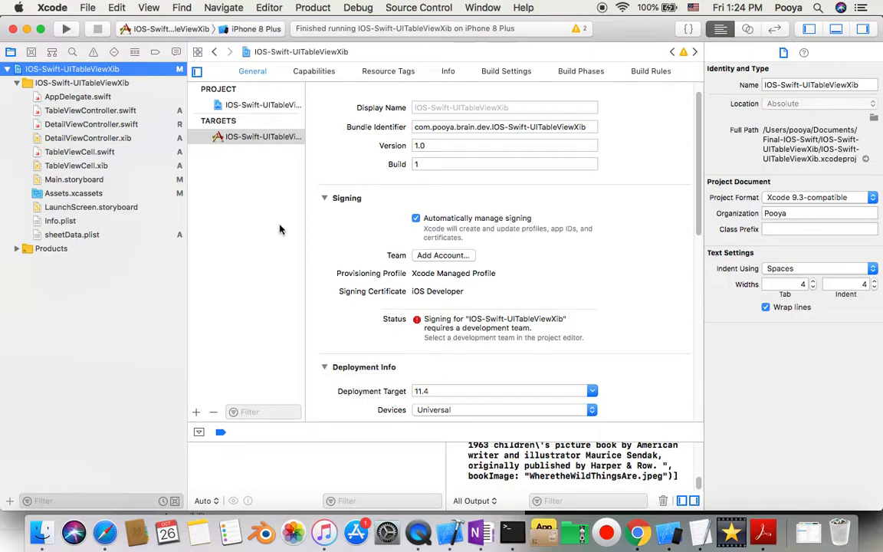
{"action": "mouse_move", "coordinate": [284, 240]}
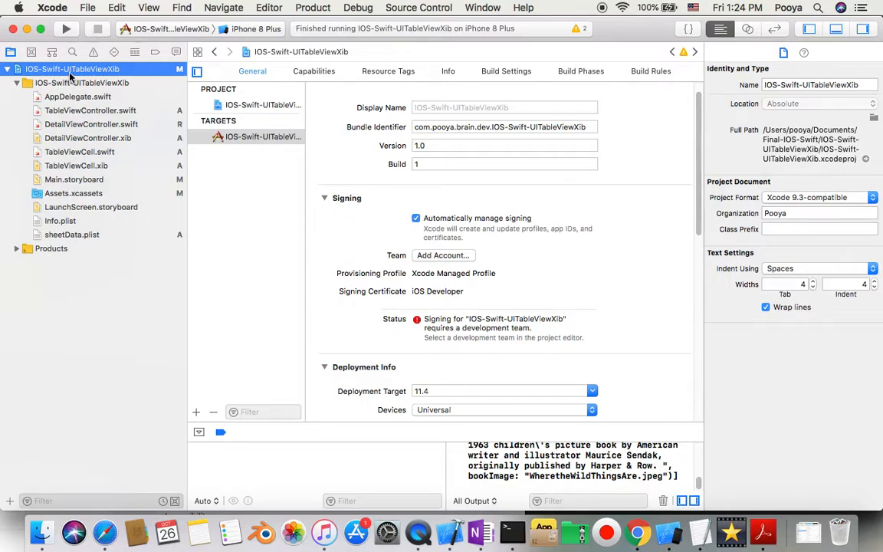
{"action": "mouse_move", "coordinate": [69, 83]}
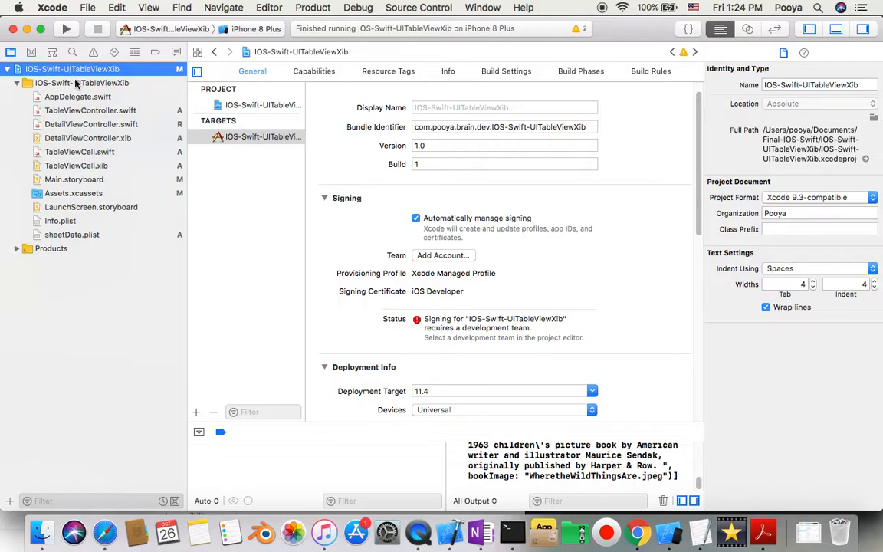
{"action": "left_click", "coordinate": [70, 69]}
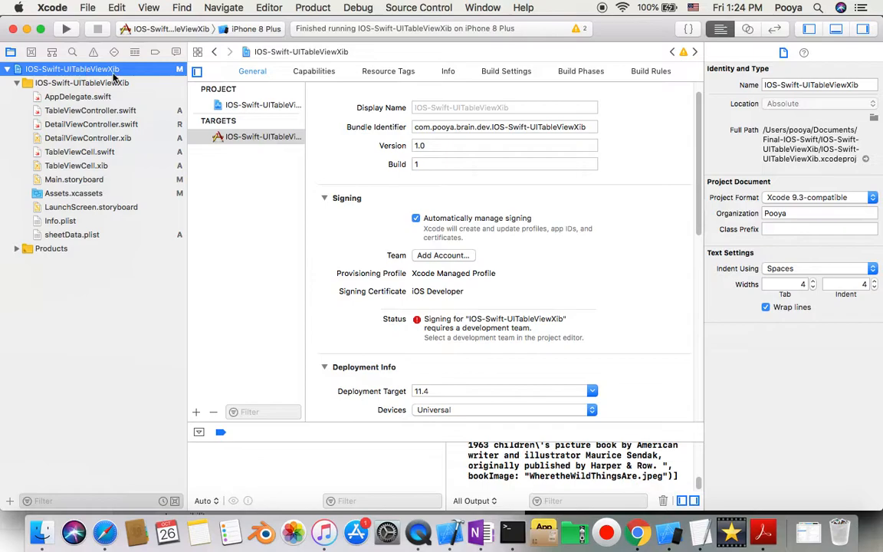
{"action": "mouse_move", "coordinate": [142, 79]}
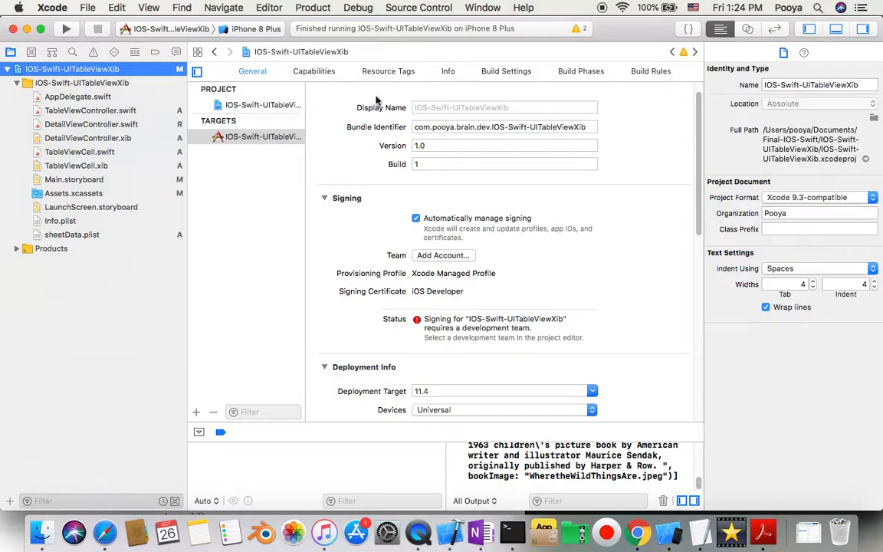
{"action": "mouse_move", "coordinate": [233, 110]}
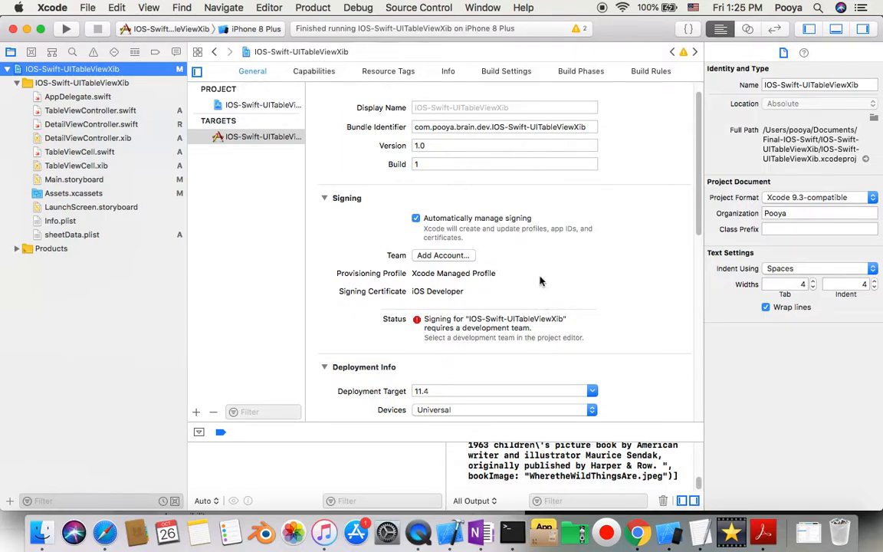
{"action": "left_click", "coordinate": [504, 162]}
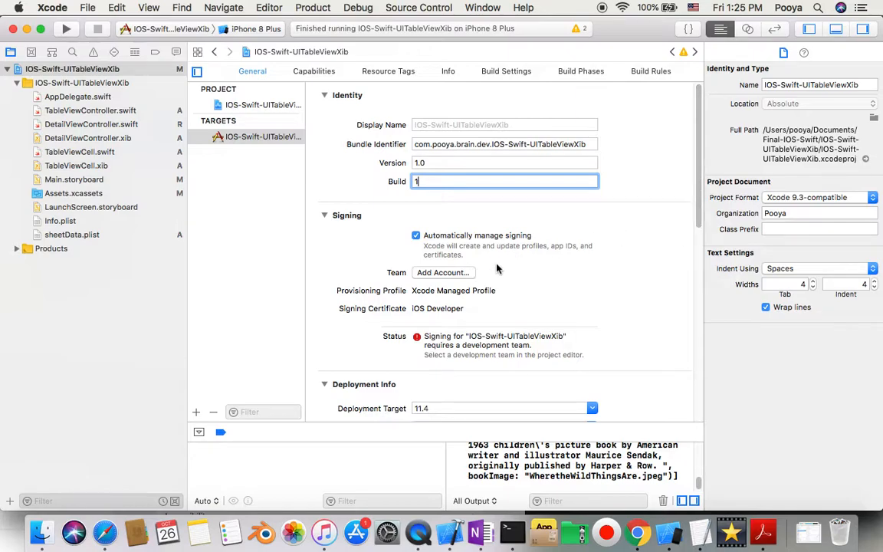
{"action": "mouse_move", "coordinate": [356, 227]}
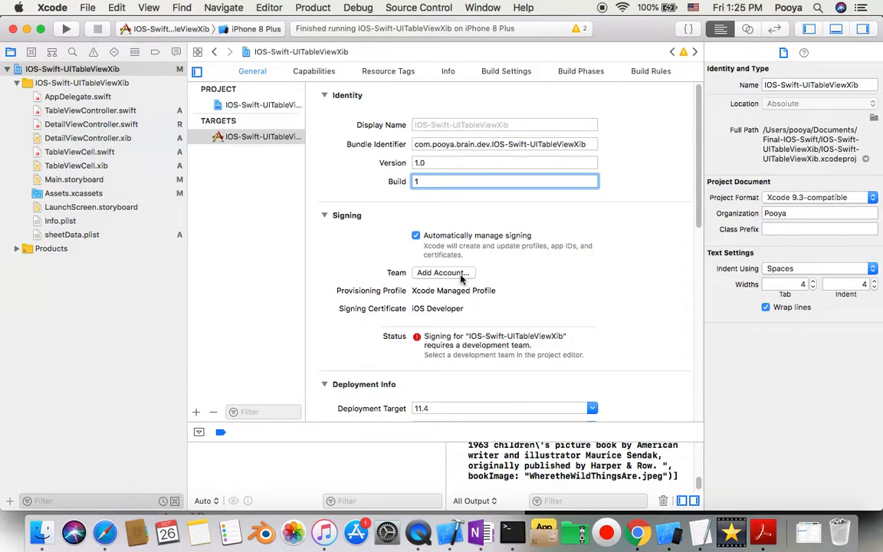
- Cancel the first sign-in sheet, then add a new Accounts entry of type Apple ID
{"action": "left_click", "coordinate": [443, 273]}
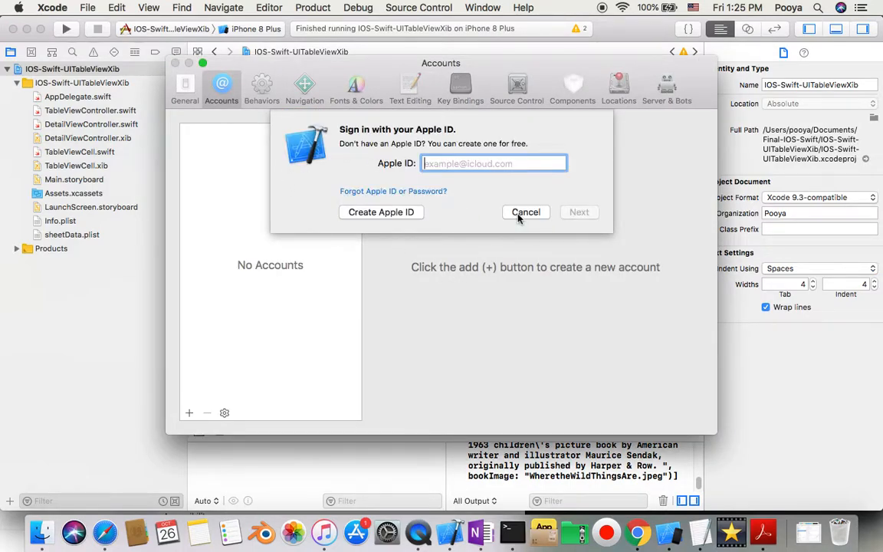
{"action": "left_click", "coordinate": [524, 212]}
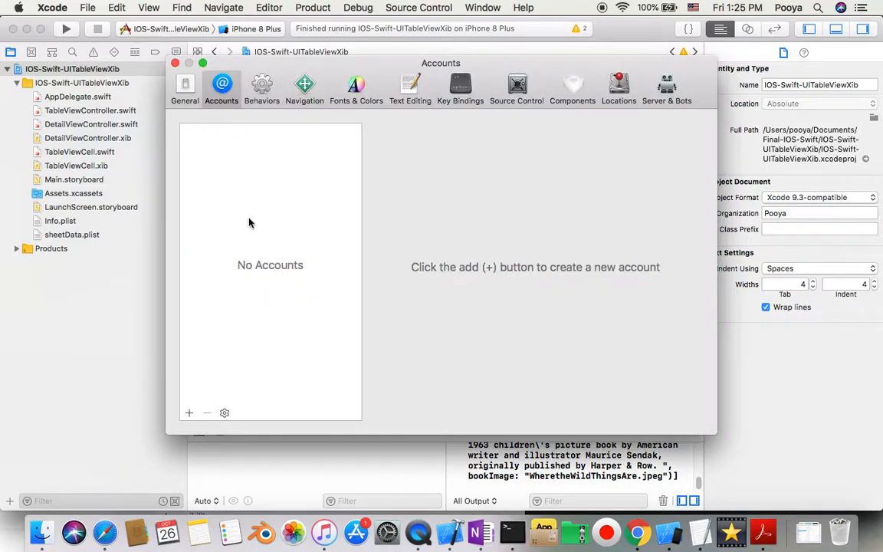
{"action": "left_click", "coordinate": [190, 412]}
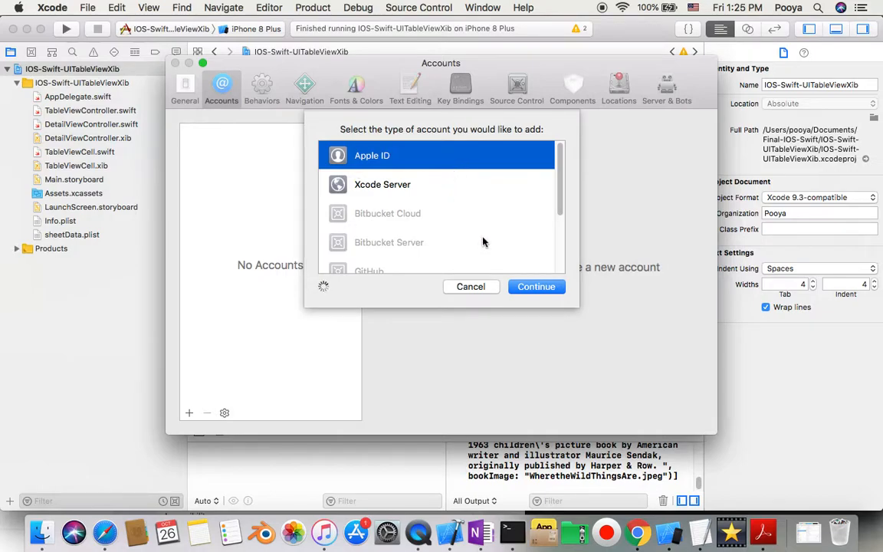
{"action": "mouse_move", "coordinate": [539, 304]}
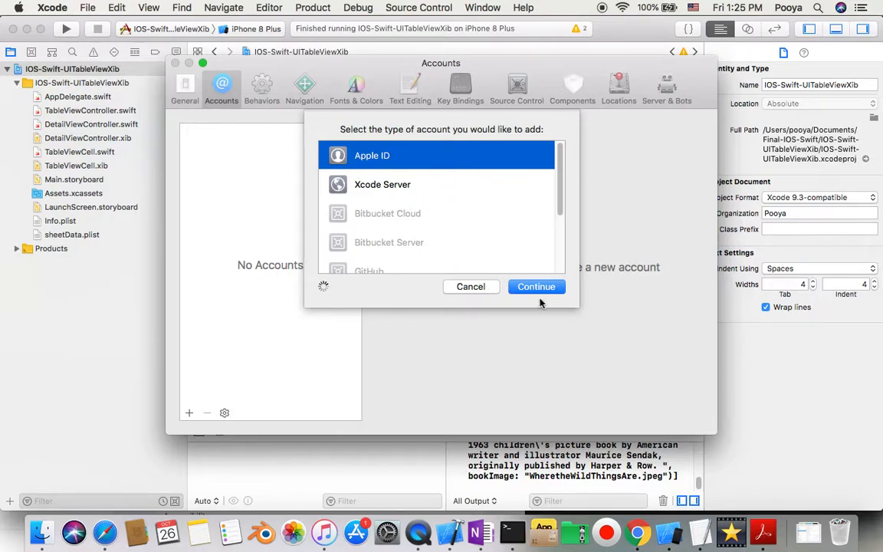
{"action": "left_click", "coordinate": [536, 286]}
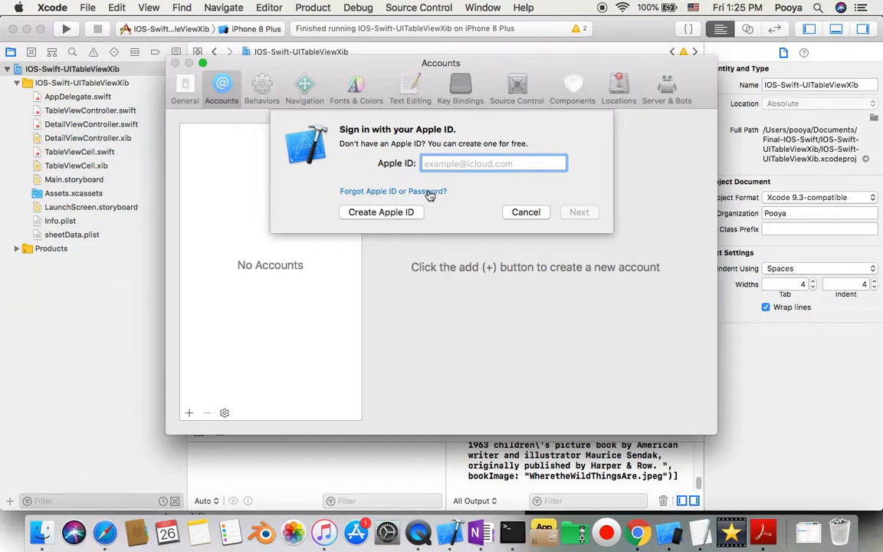
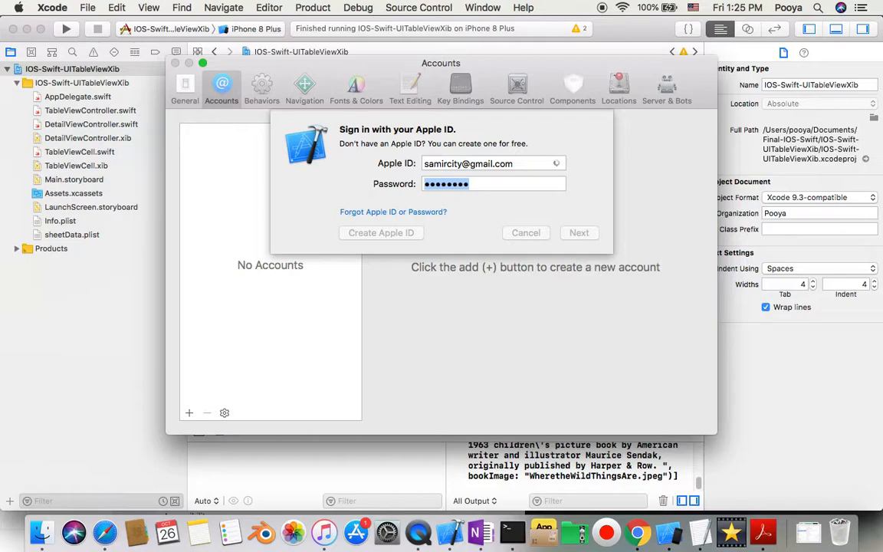
{"action": "mouse_move", "coordinate": [493, 246]}
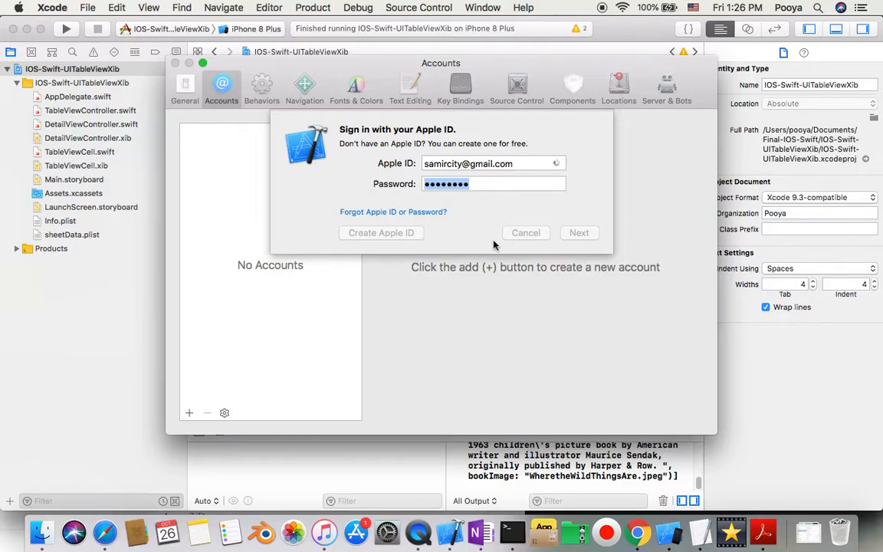
{"action": "left_click", "coordinate": [579, 233]}
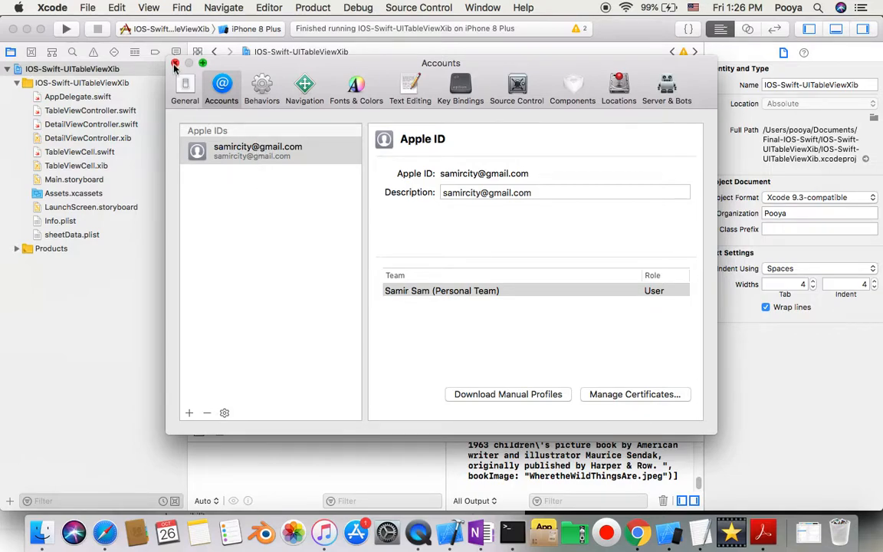
{"action": "left_click", "coordinate": [175, 62]}
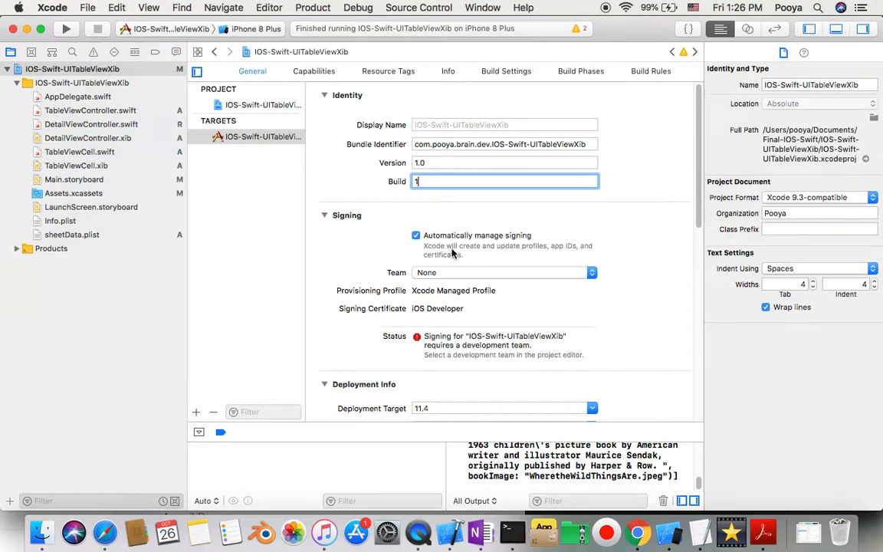
- Choose the Samir Sam personal team for signing and set the connected iPad as run destination
{"action": "left_click", "coordinate": [502, 273]}
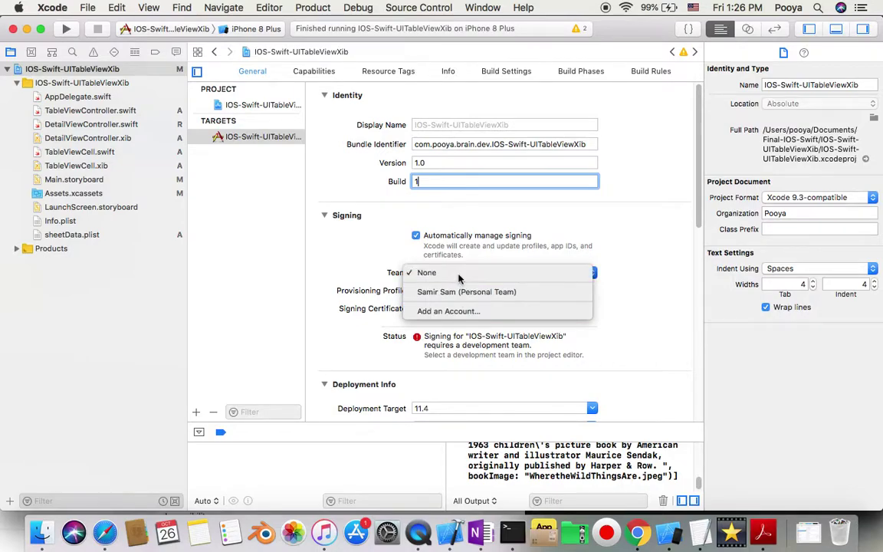
{"action": "left_click", "coordinate": [466, 291]}
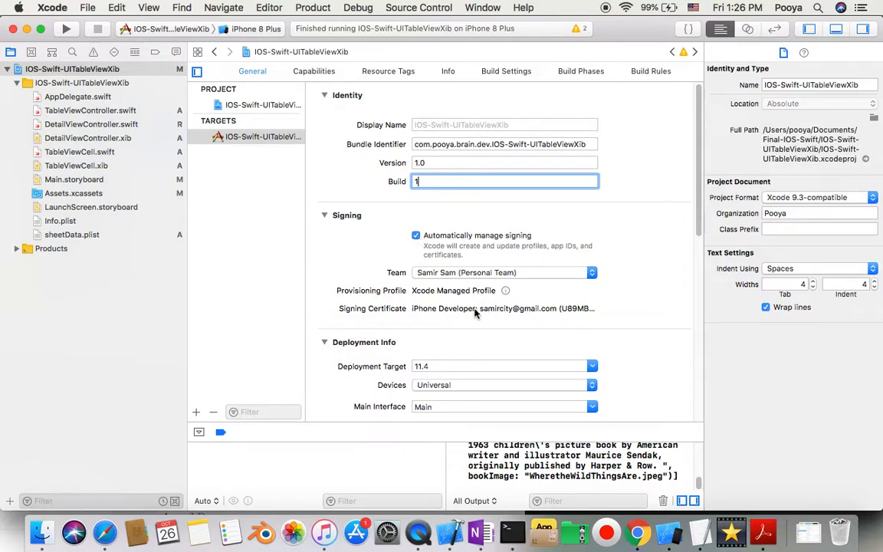
{"action": "mouse_move", "coordinate": [443, 248]}
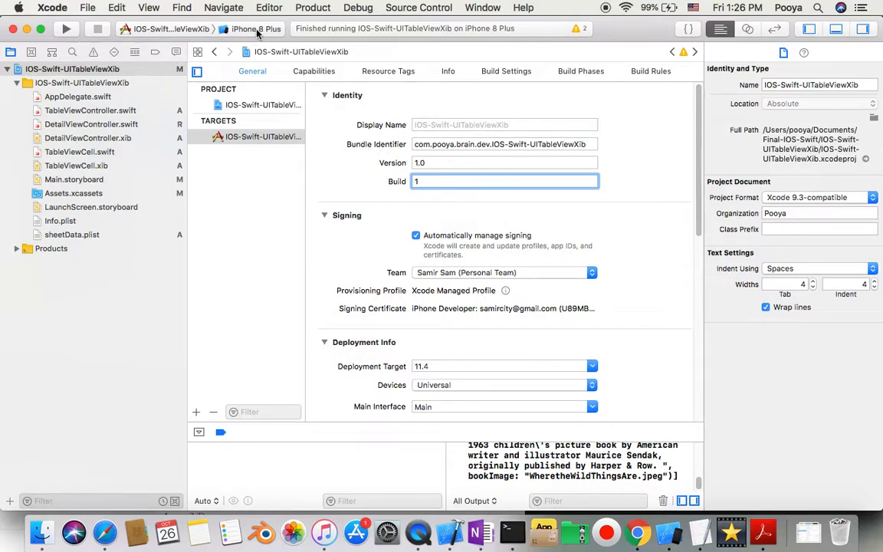
{"action": "left_click", "coordinate": [256, 28]}
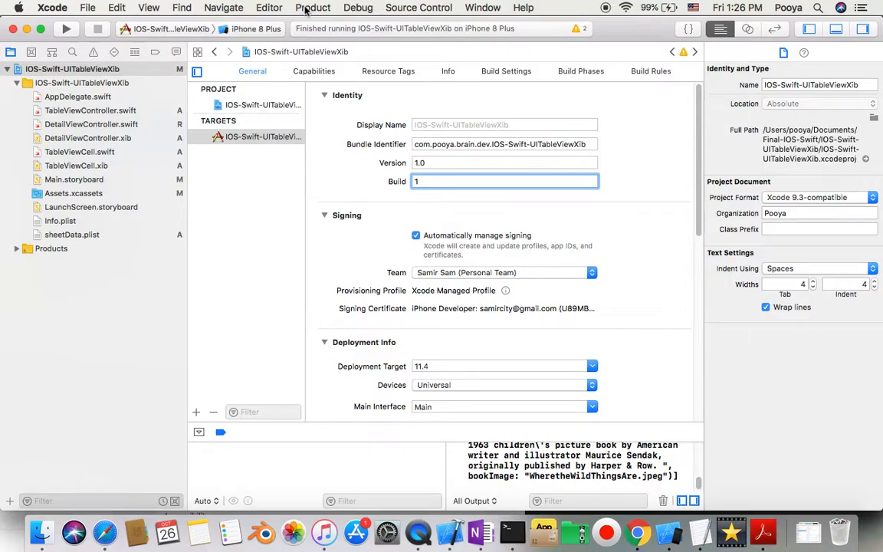
{"action": "left_click", "coordinate": [313, 8]}
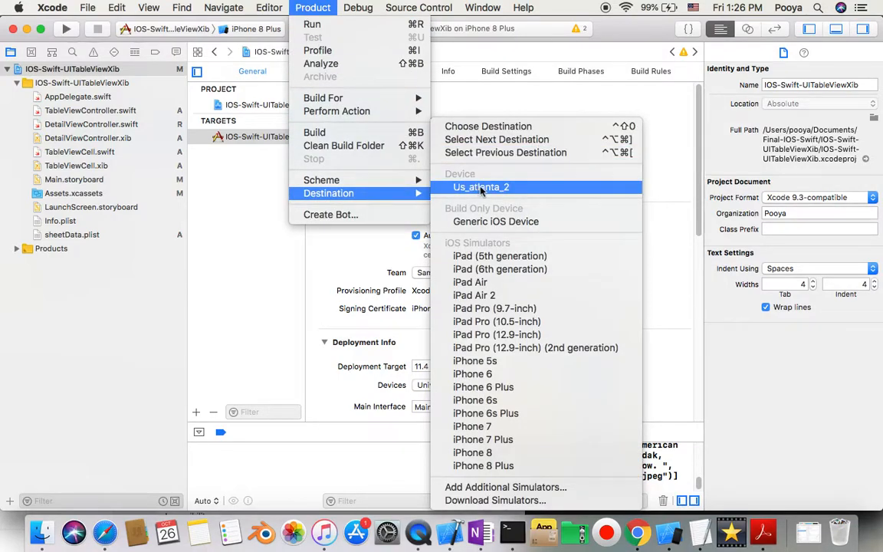
{"action": "left_click", "coordinate": [481, 187]}
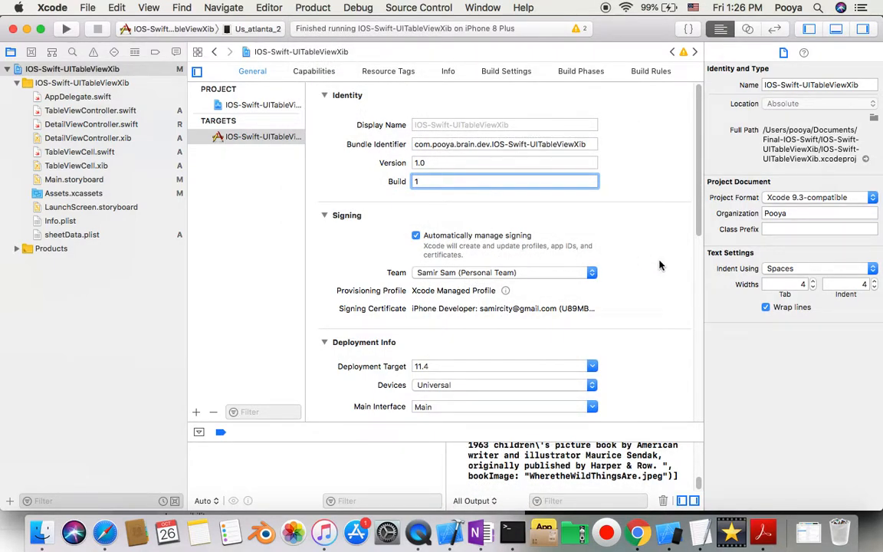
{"action": "mouse_move", "coordinate": [360, 257]}
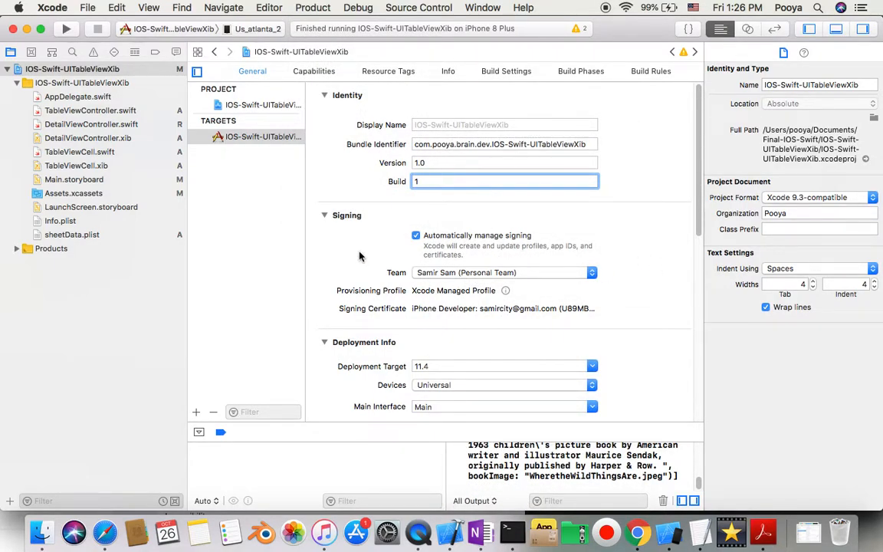
{"action": "mouse_move", "coordinate": [356, 529]}
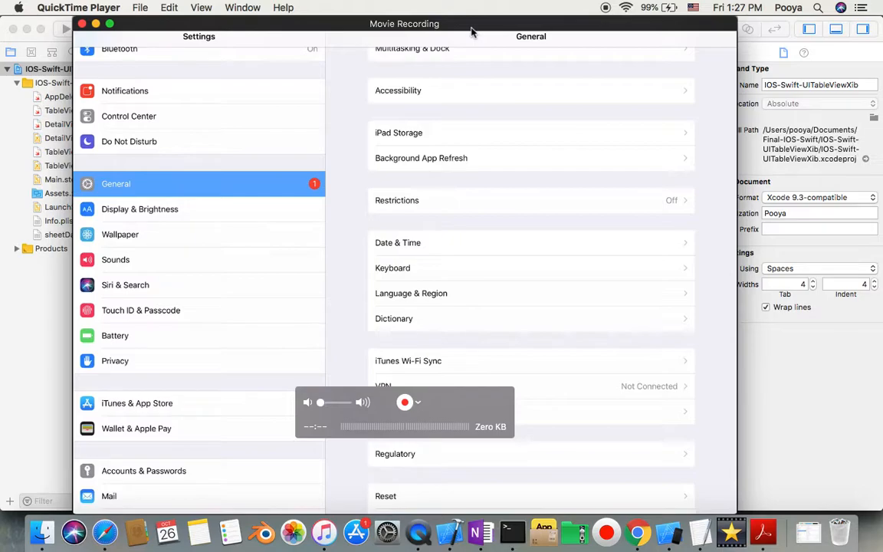
{"action": "mouse_move", "coordinate": [190, 202]}
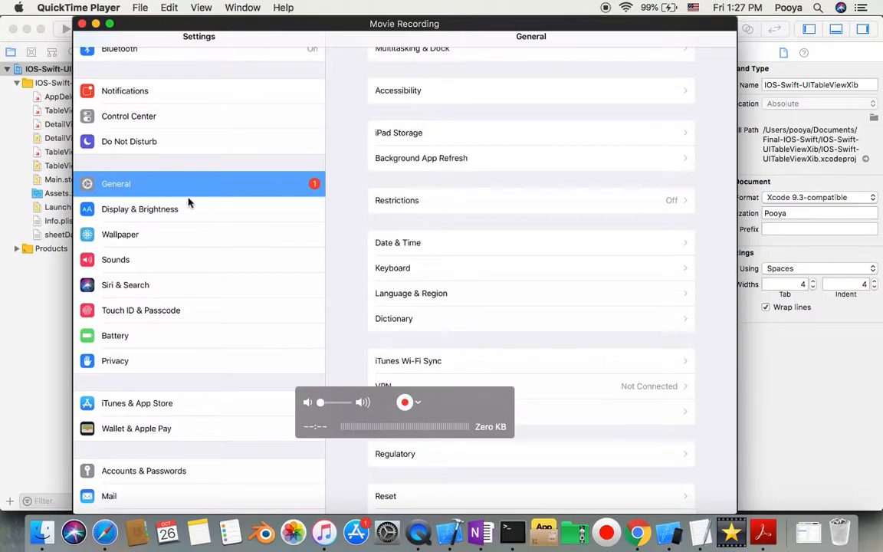
{"action": "mouse_move", "coordinate": [511, 337]}
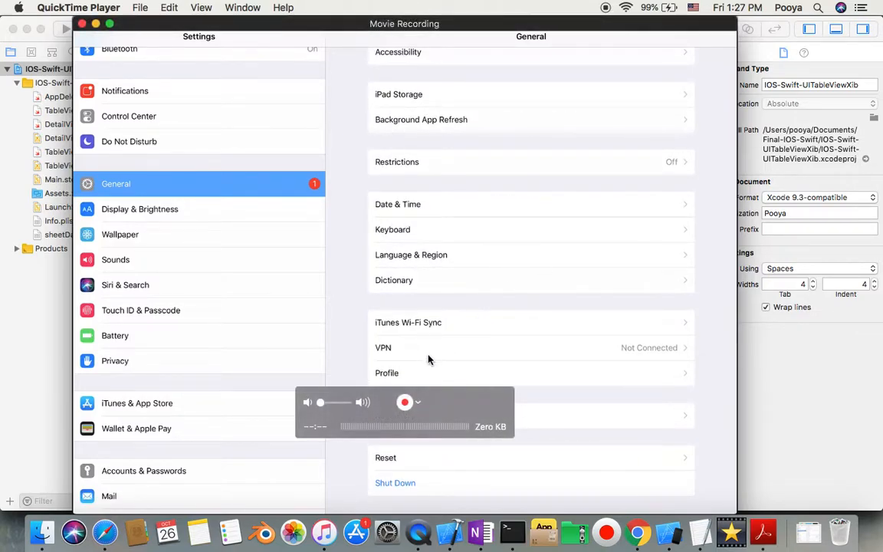
{"action": "mouse_move", "coordinate": [648, 380]}
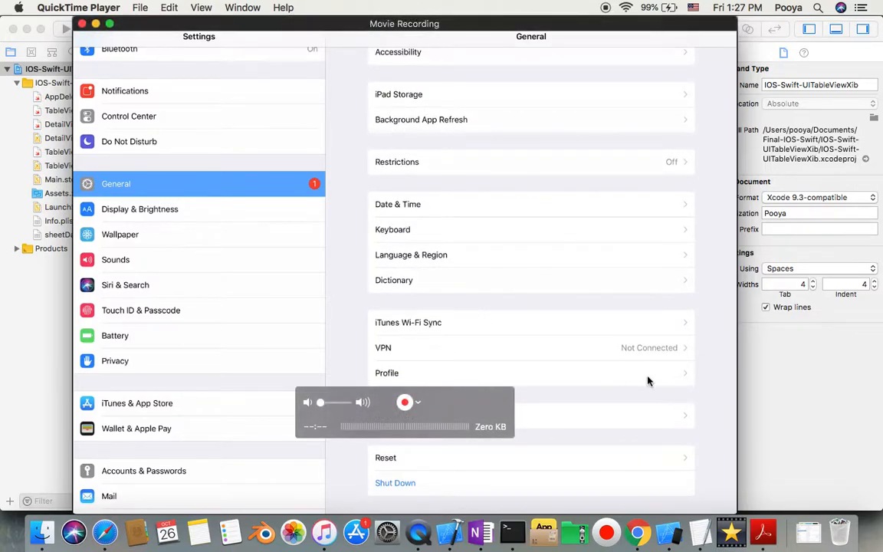
{"action": "mouse_move", "coordinate": [709, 153]}
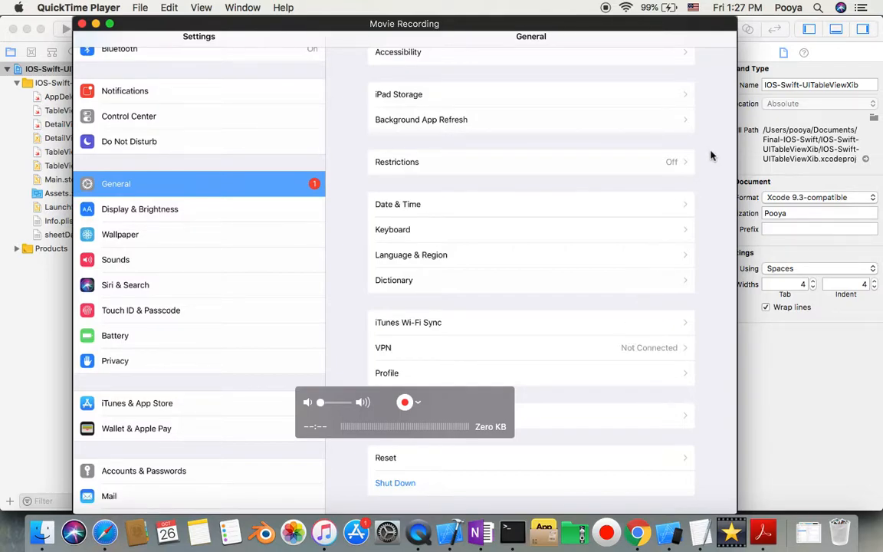
{"action": "mouse_move", "coordinate": [561, 374]}
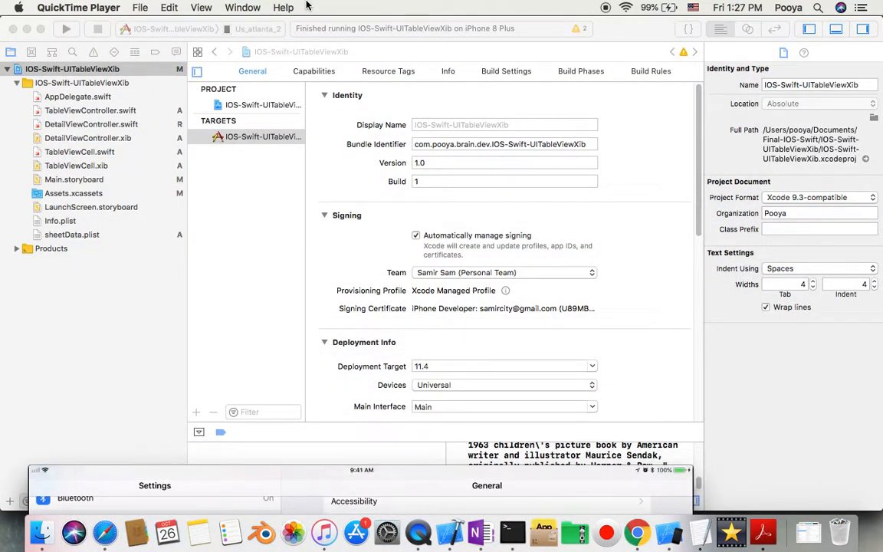
{"action": "mouse_move", "coordinate": [276, 119]}
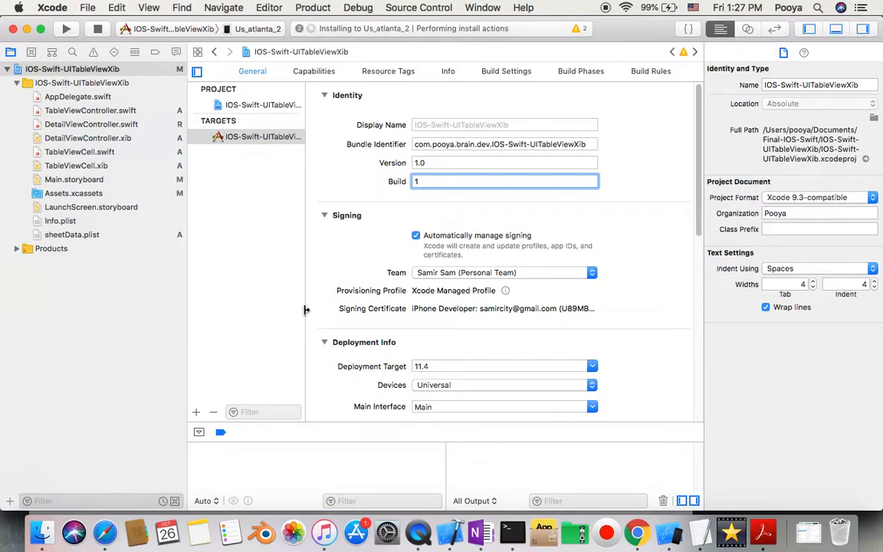
{"action": "mouse_move", "coordinate": [355, 372]}
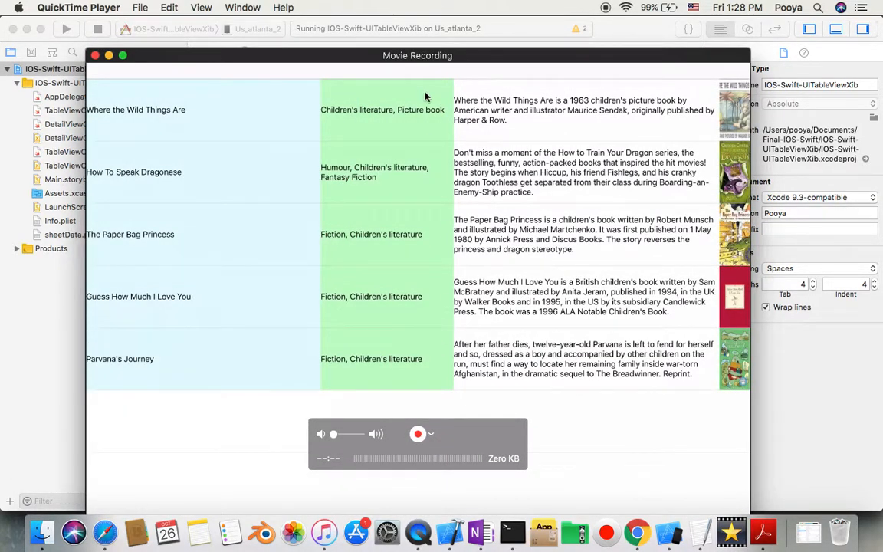
- Go back to the book list, open the Where the Wild Things Are detail, and return to the list
{"action": "left_click_drag", "start_coordinate": [417, 55], "coordinate": [395, 30]}
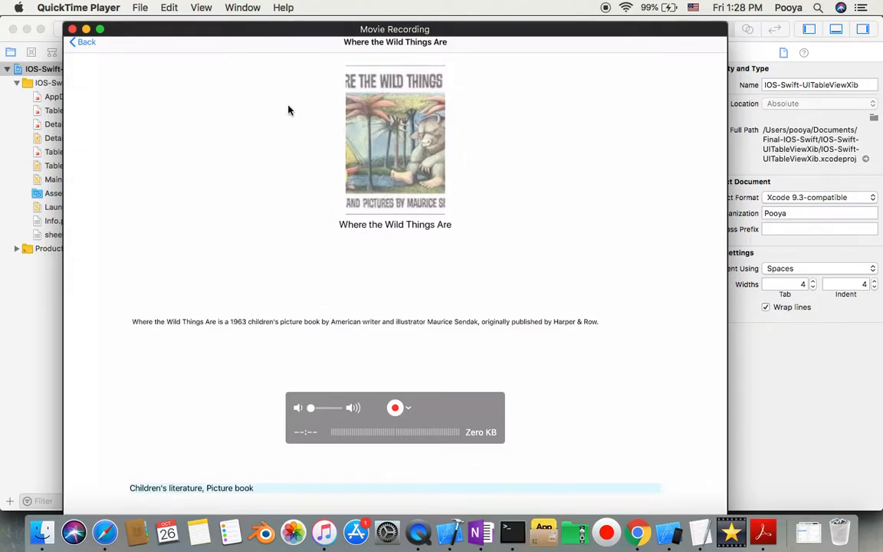
{"action": "left_click", "coordinate": [83, 43]}
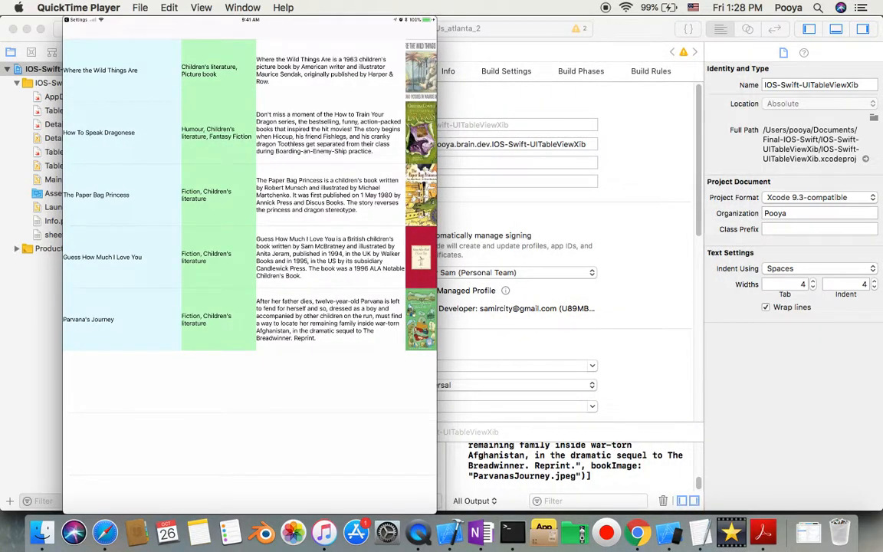
{"action": "left_click", "coordinate": [100, 70]}
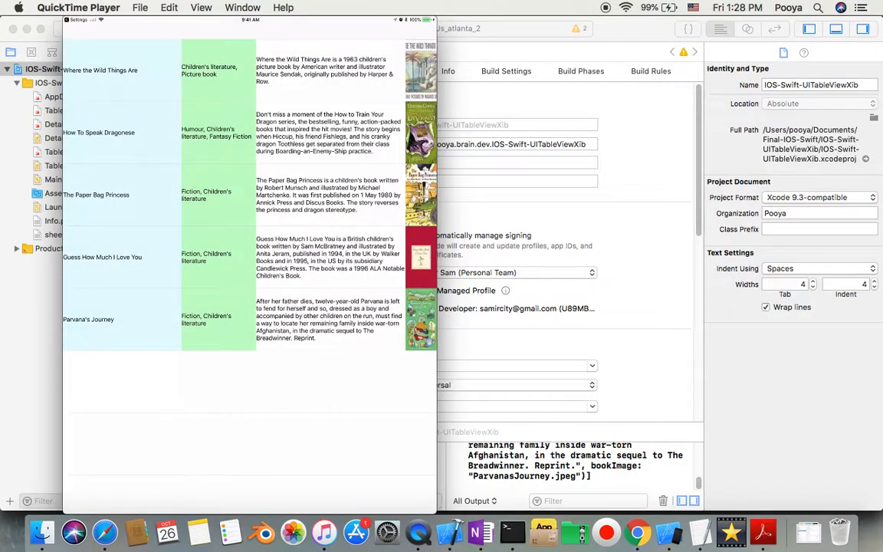
{"action": "left_click", "coordinate": [98, 132]}
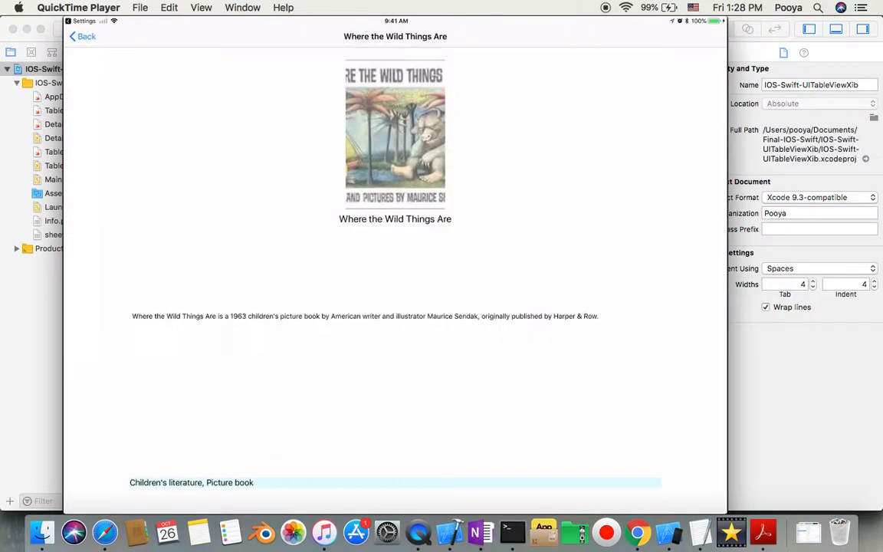
{"action": "left_click", "coordinate": [85, 37]}
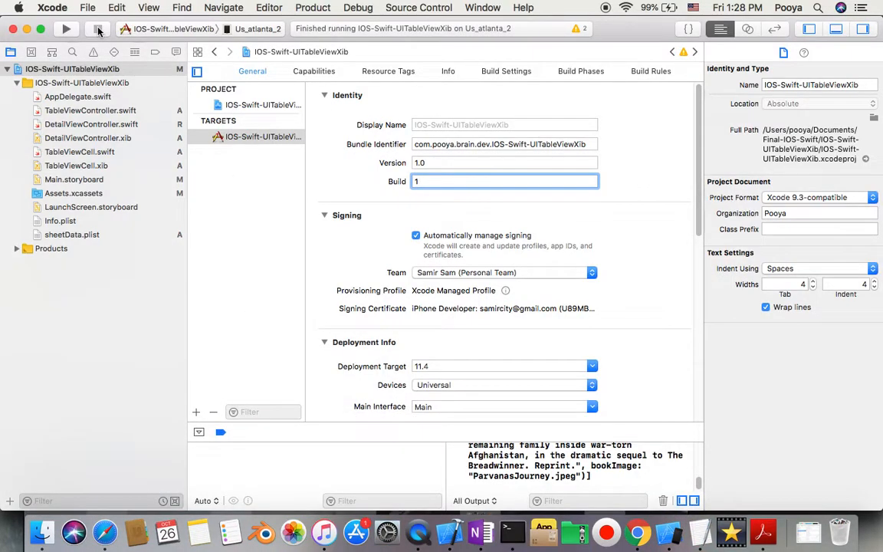
{"action": "mouse_move", "coordinate": [99, 27]}
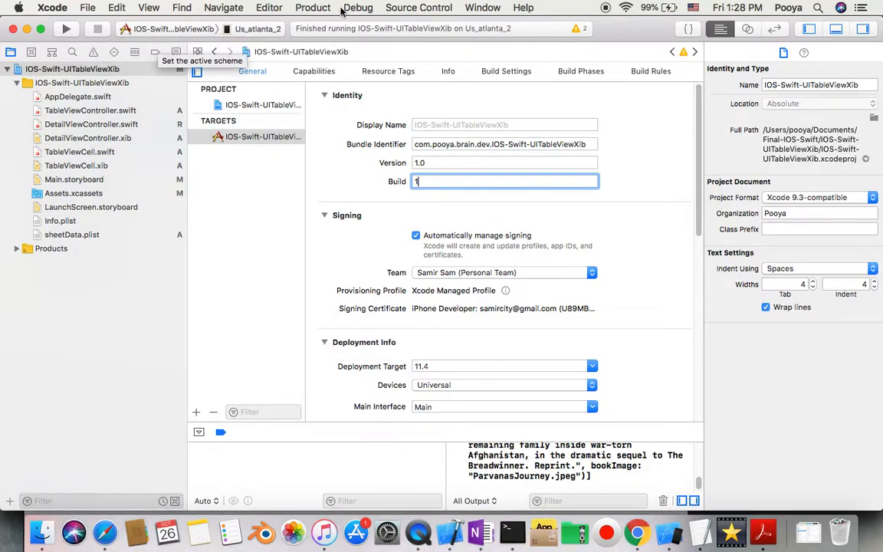
{"action": "mouse_move", "coordinate": [415, 527]}
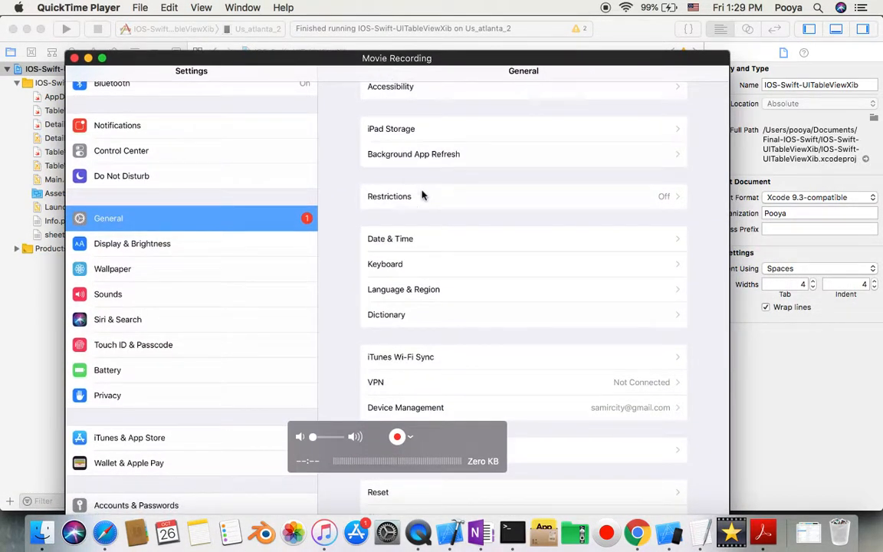
{"action": "mouse_move", "coordinate": [528, 291]}
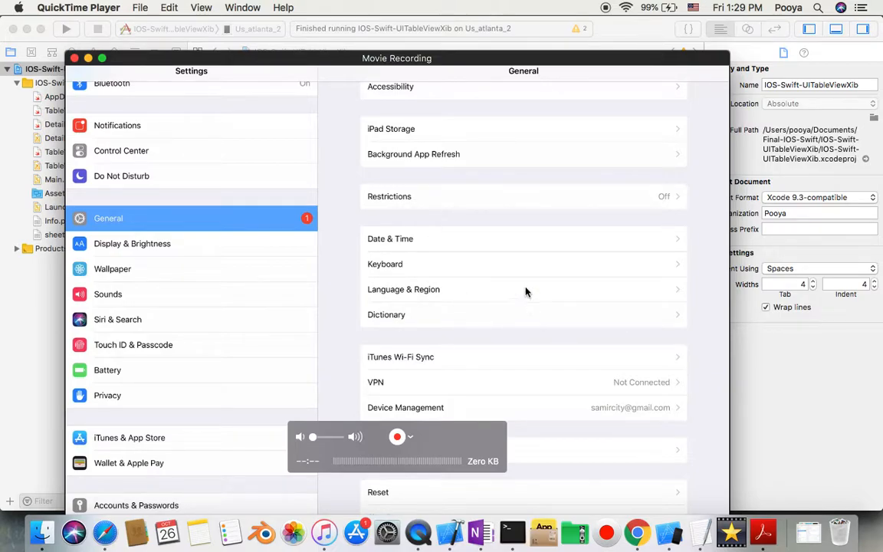
{"action": "mouse_move", "coordinate": [511, 399]}
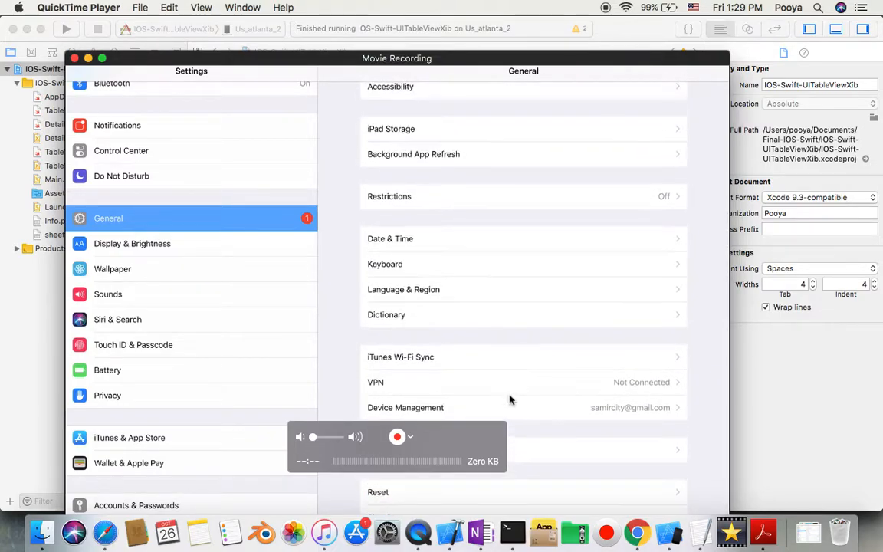
{"action": "mouse_move", "coordinate": [576, 400]}
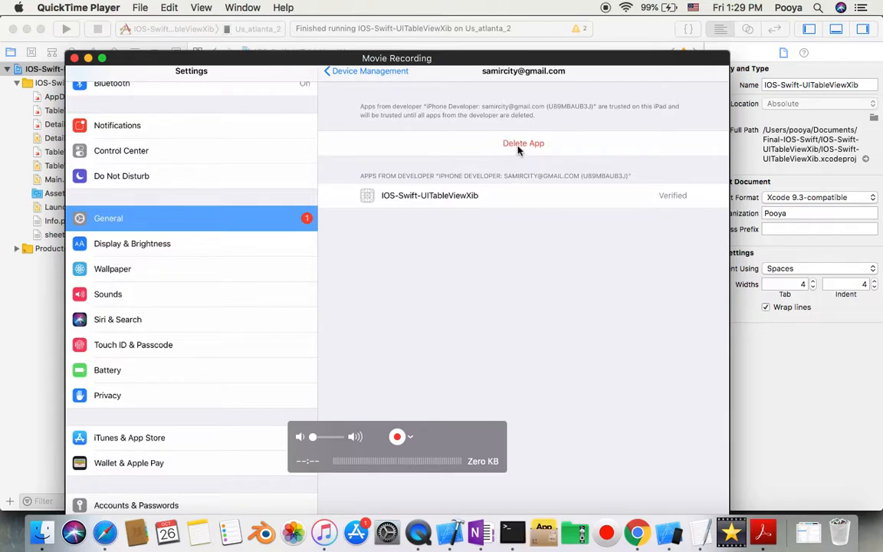
{"action": "mouse_move", "coordinate": [445, 167]}
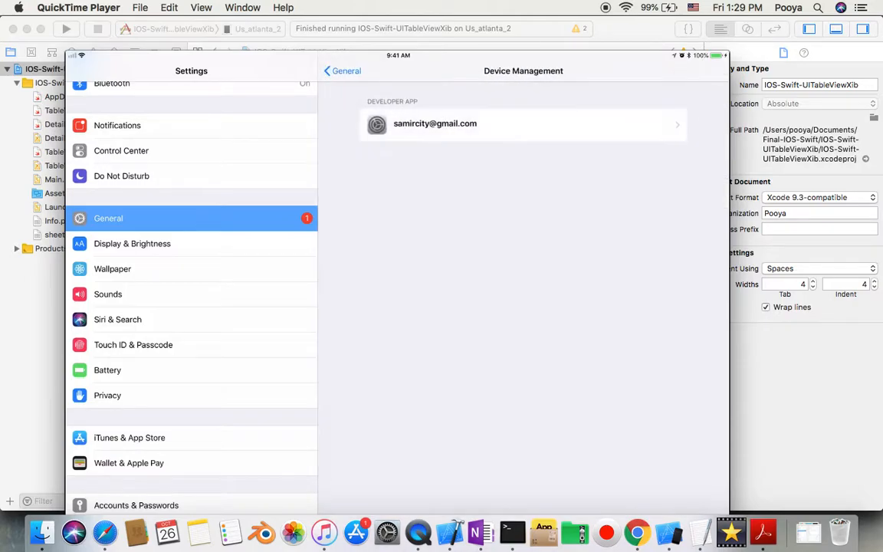
- Leave the Device Management profile page and return to General settings
{"action": "left_click", "coordinate": [342, 70]}
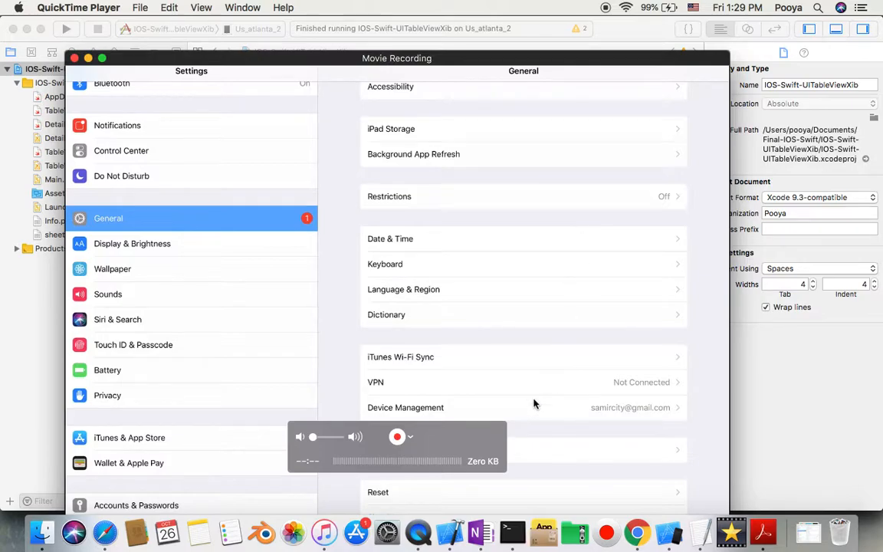
{"action": "mouse_move", "coordinate": [631, 412]}
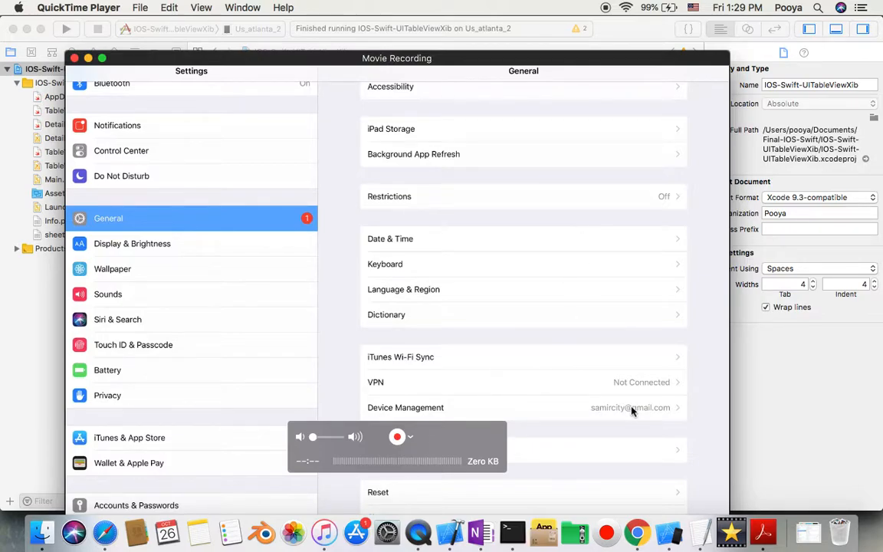
{"action": "mouse_move", "coordinate": [386, 73]}
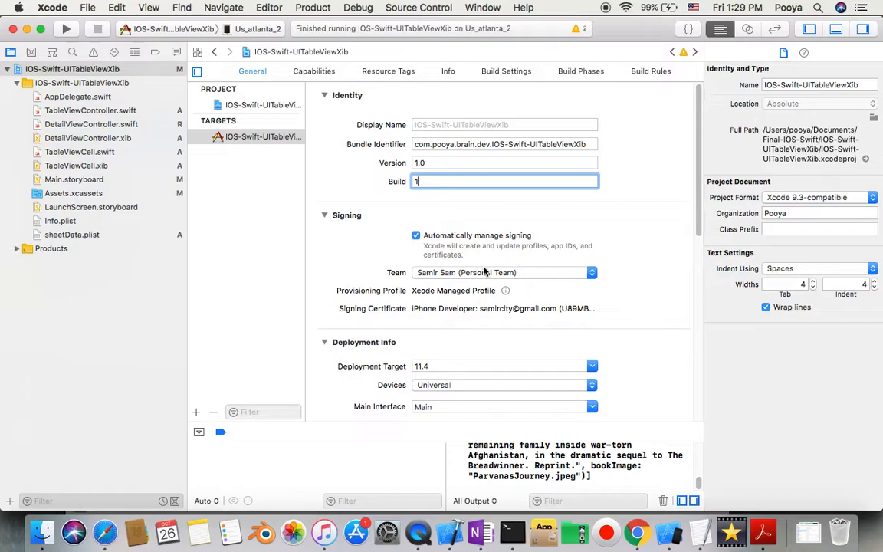
{"action": "mouse_move", "coordinate": [503, 276]}
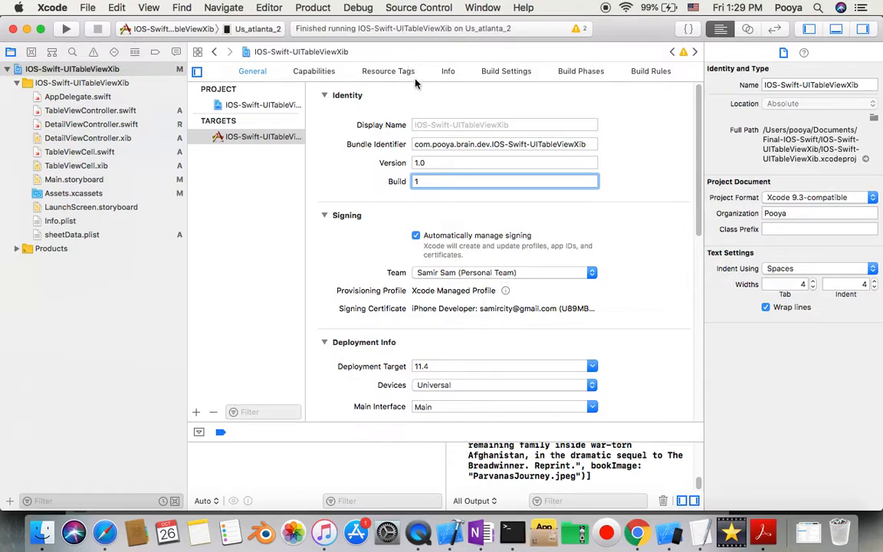
{"action": "mouse_move", "coordinate": [653, 193]}
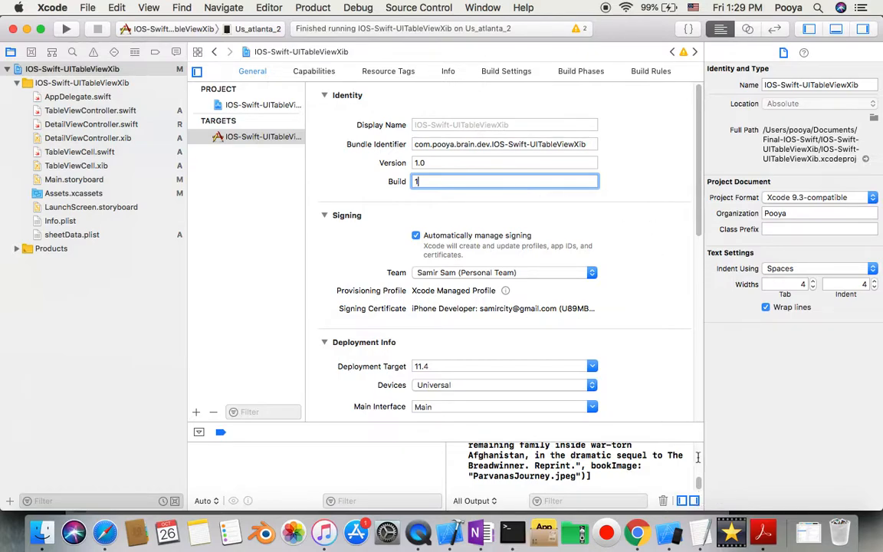
{"action": "mouse_move", "coordinate": [638, 533]}
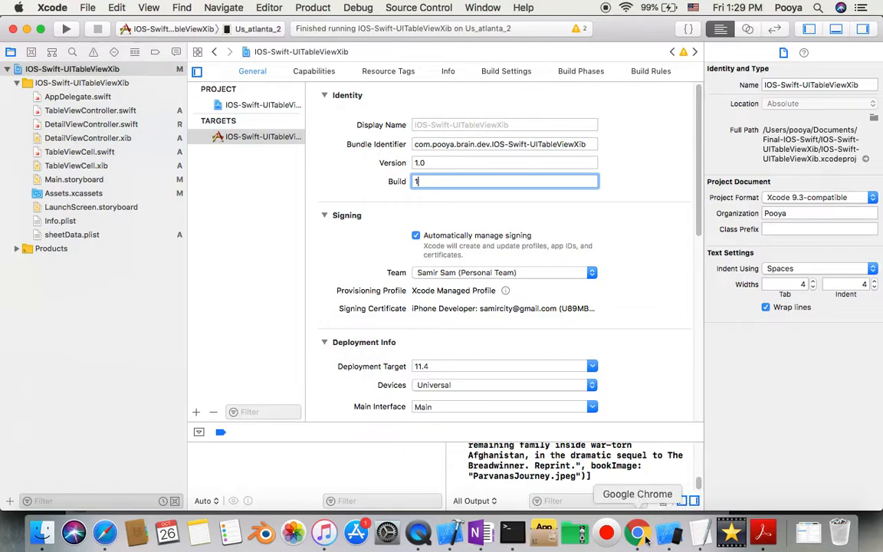